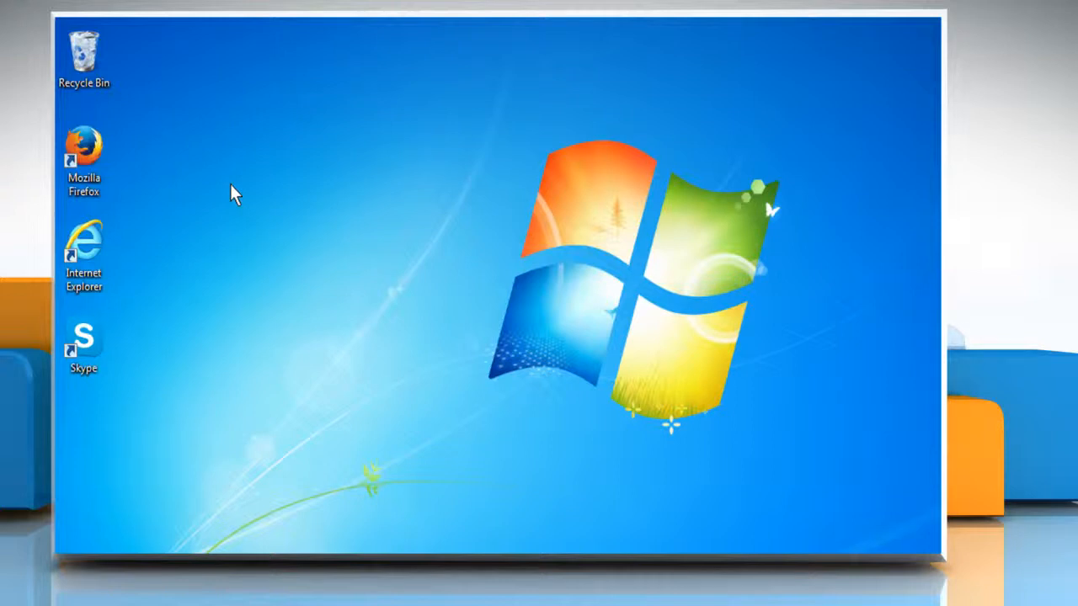
mouse_move(216, 193)
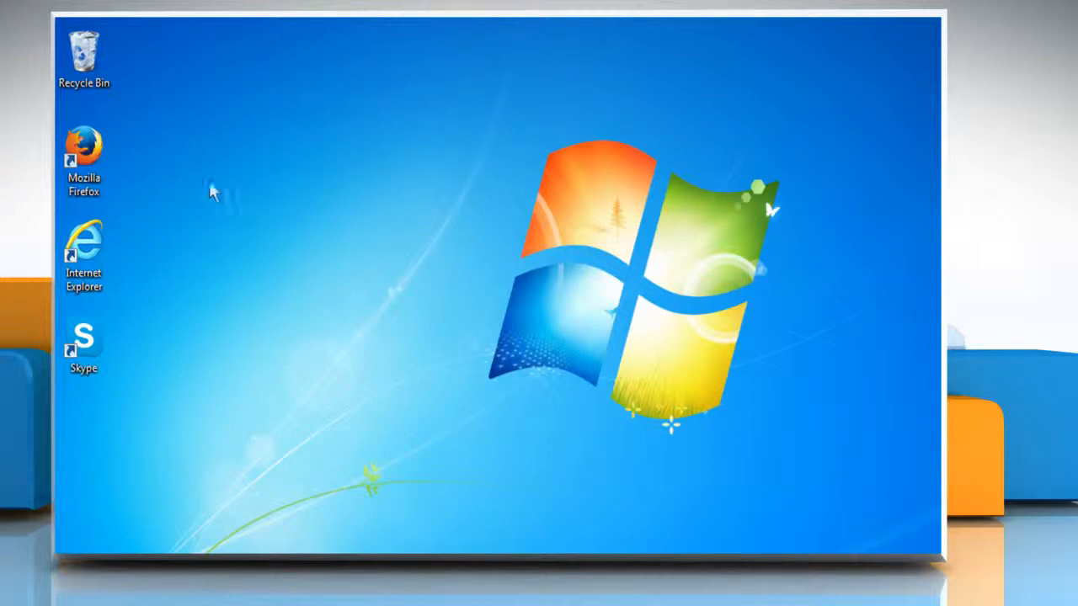
- Launch Firefox from its desktop shortcut's right-click Open command
right_click(85, 160)
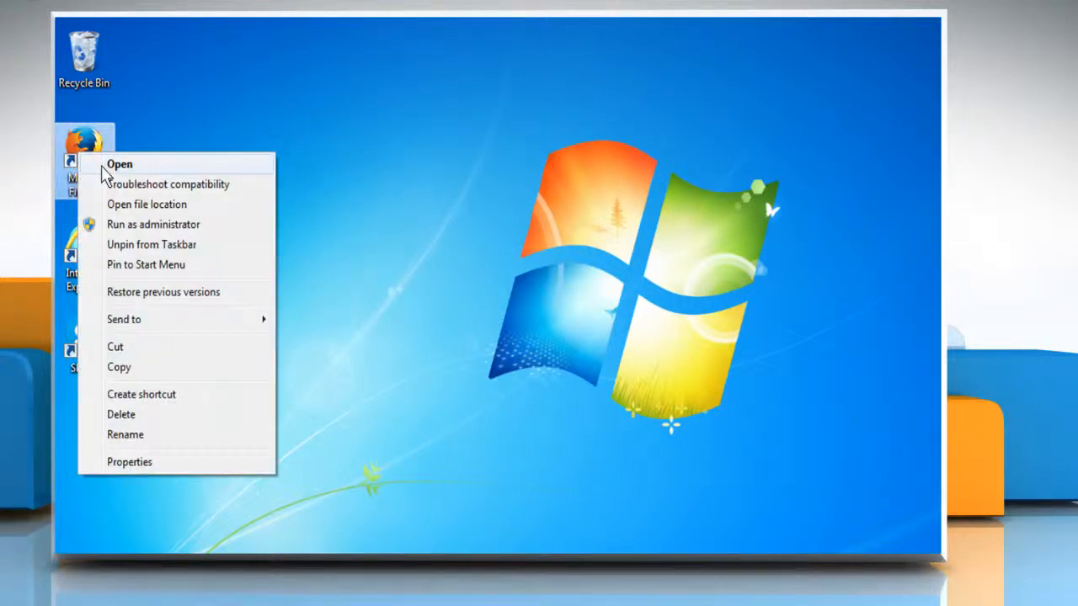
click(119, 165)
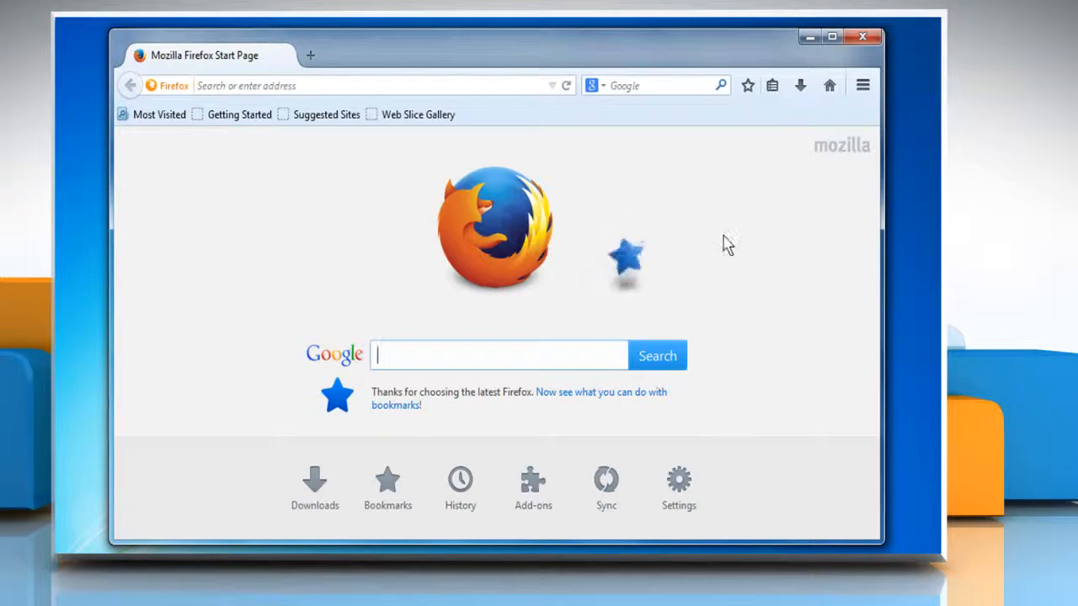
mouse_move(862, 84)
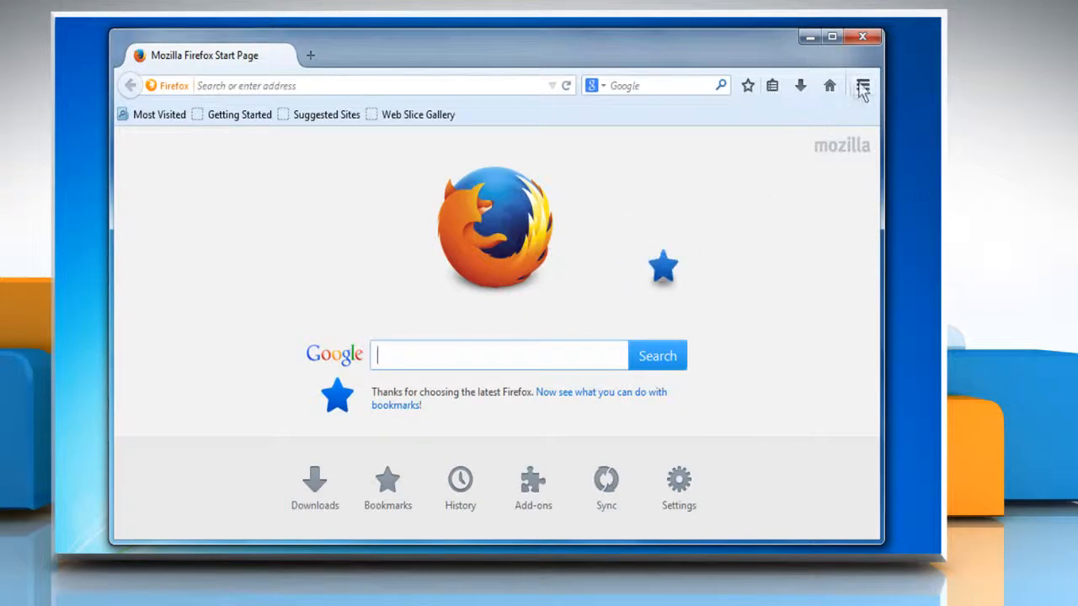
- In Options > Privacy, set 'Firefox will' to Remember history and accept the restart
click(863, 84)
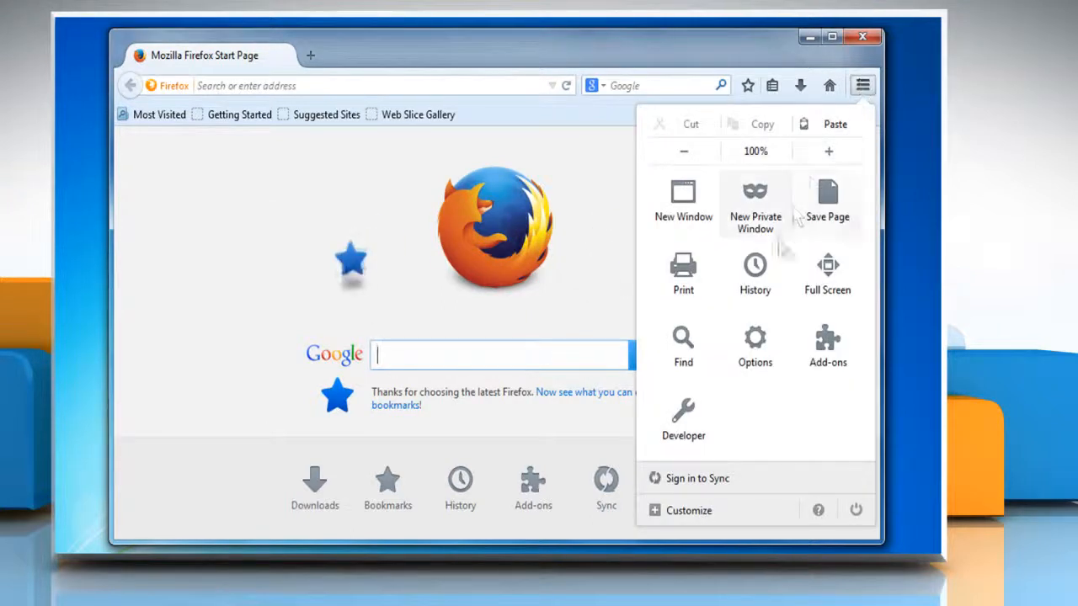
click(755, 345)
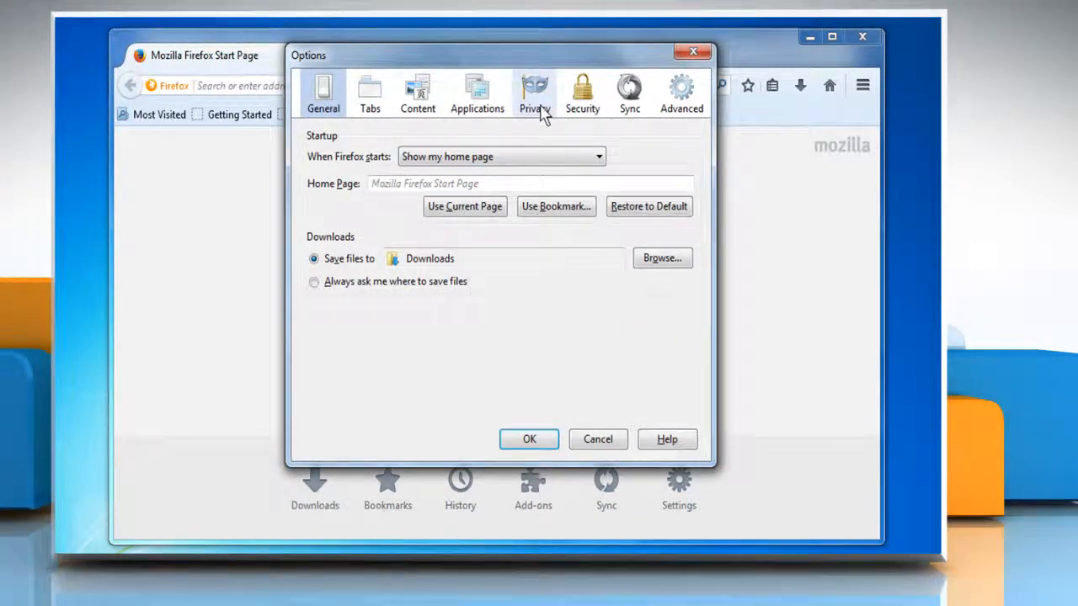
click(534, 92)
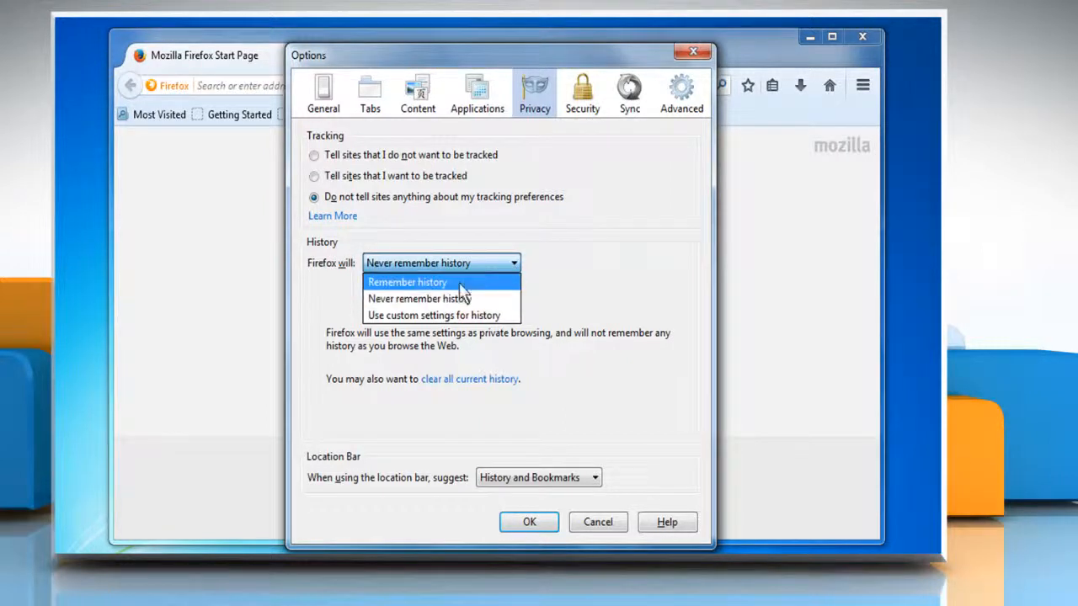
click(408, 283)
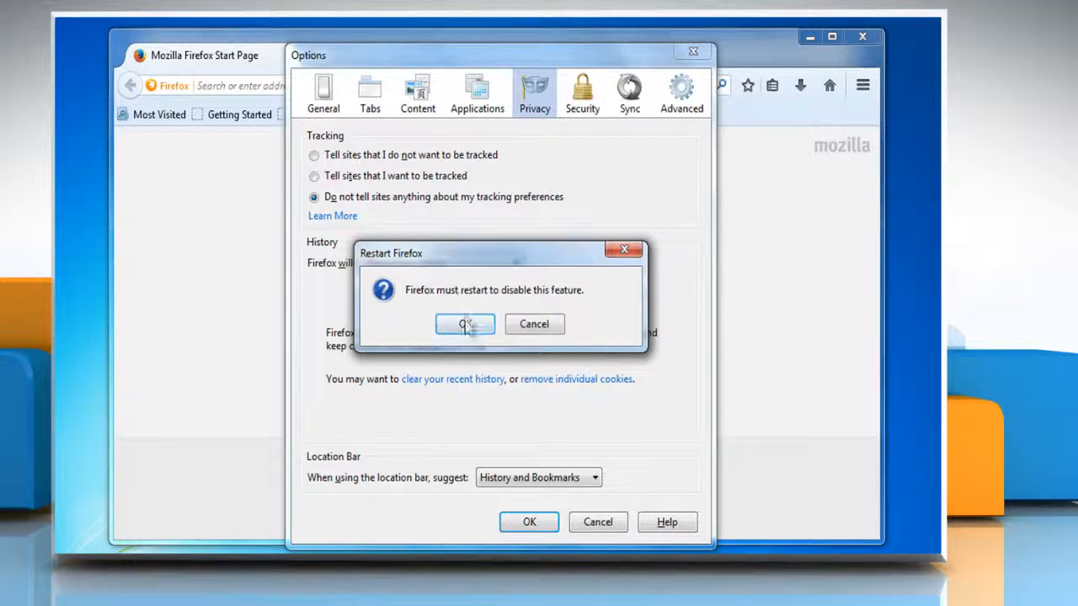
click(465, 323)
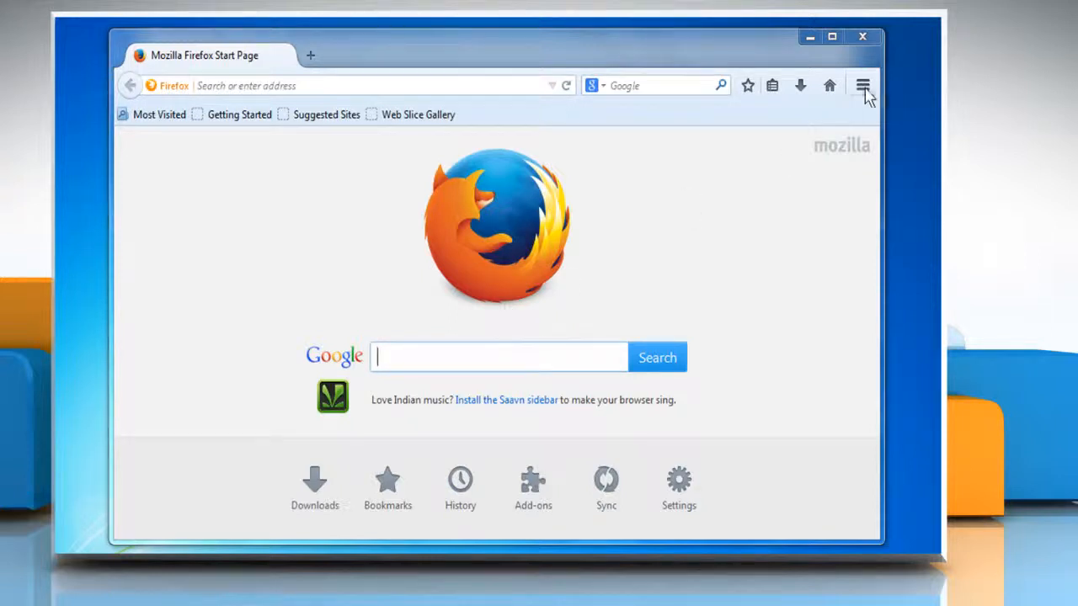
- In Options > Security, confirm 'Remember passwords for sites' is checked and save with OK
click(862, 85)
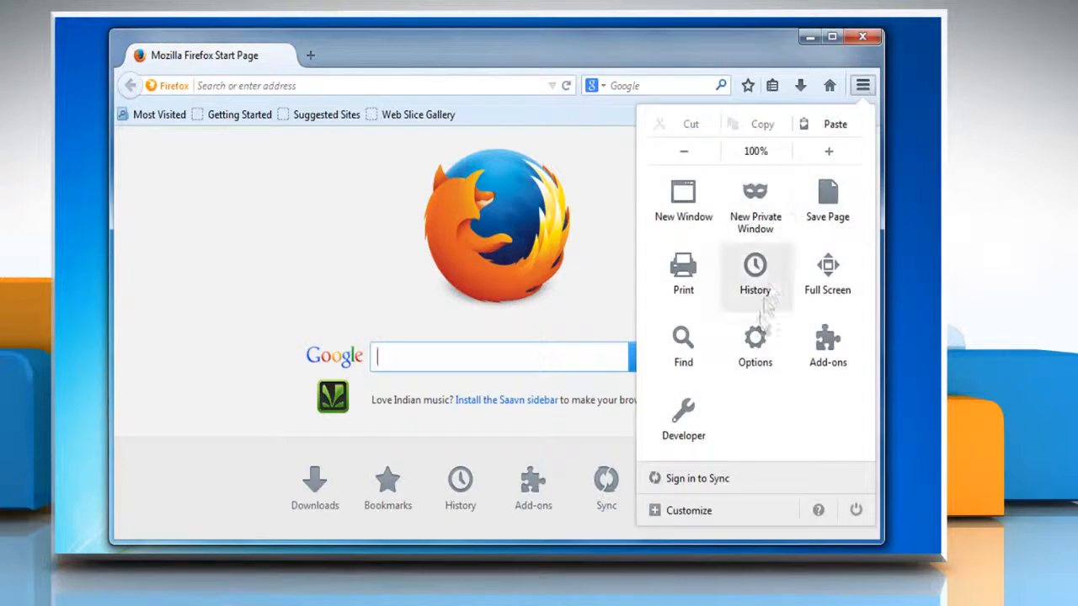
click(754, 346)
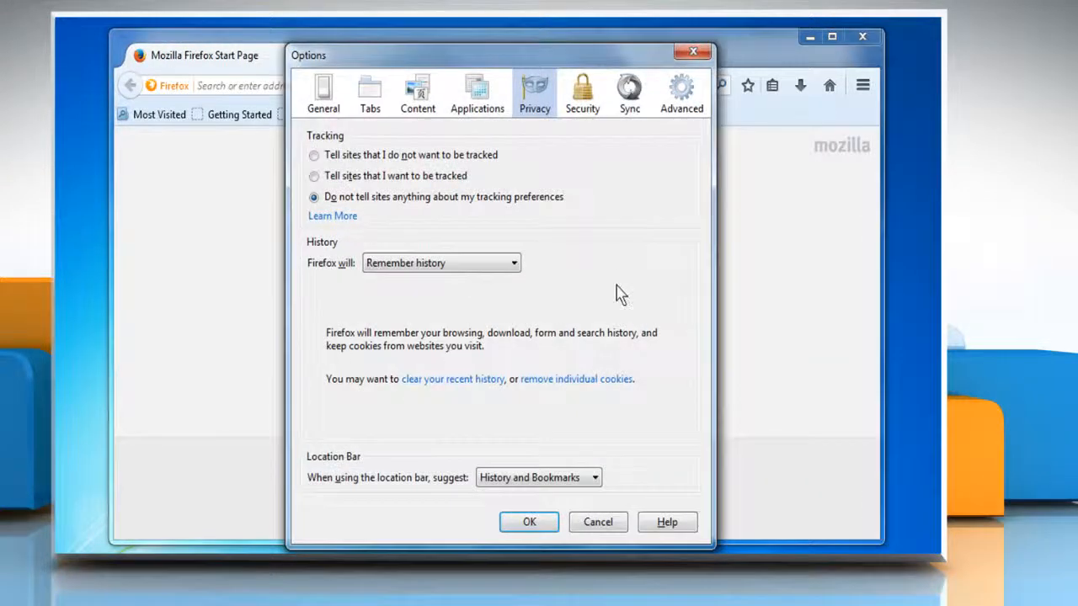
click(582, 93)
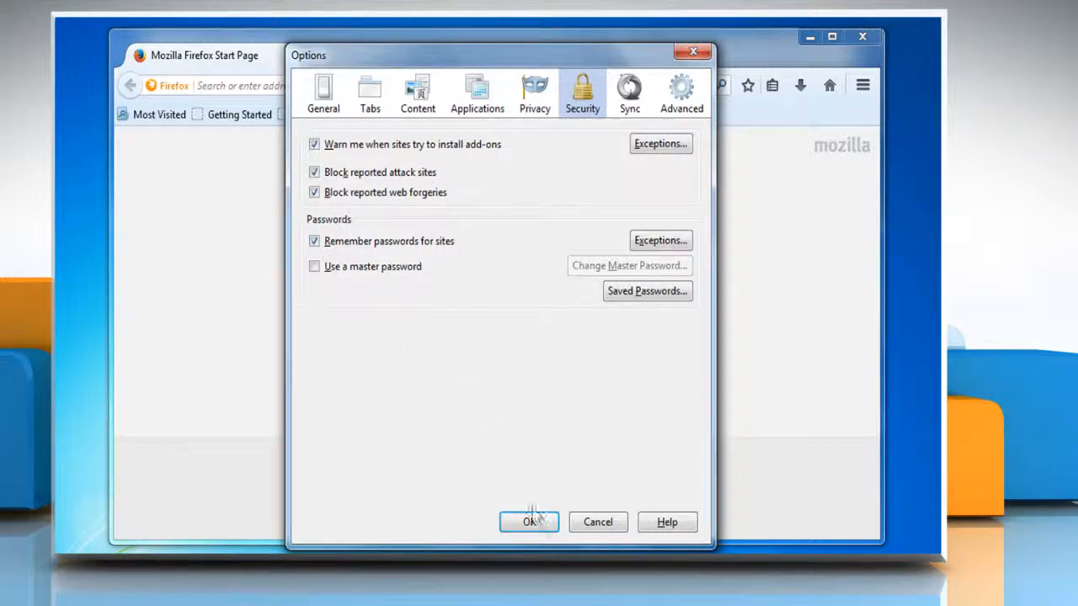
click(529, 522)
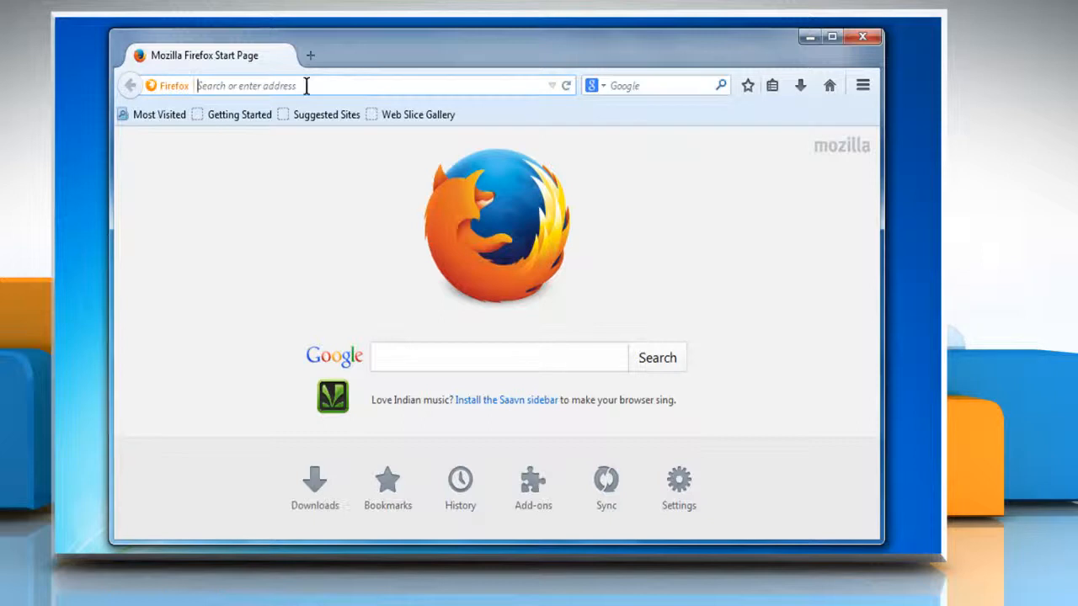
click(337, 84)
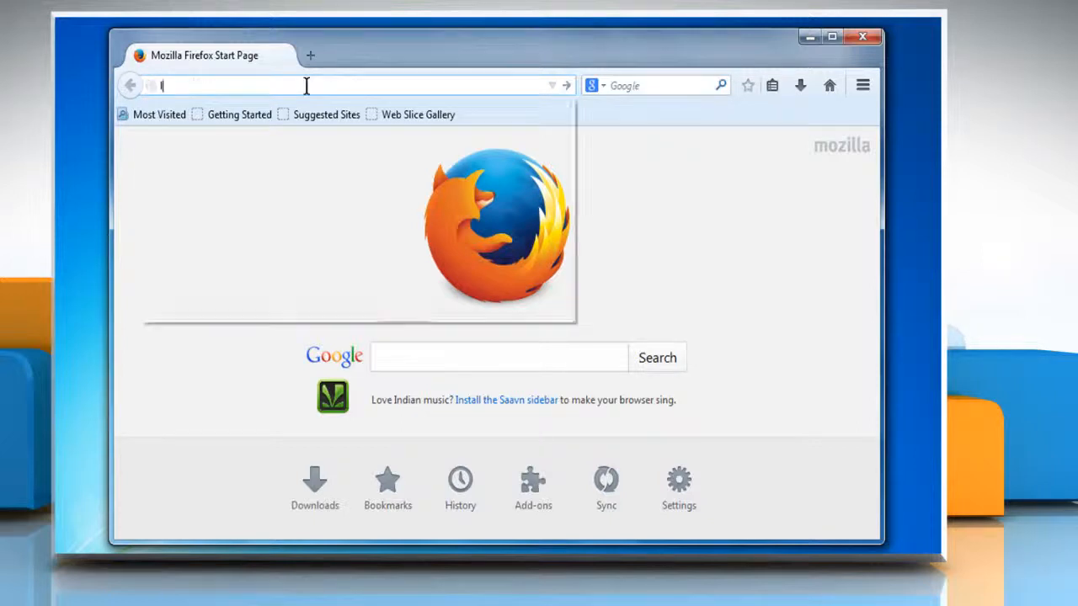
text(login.yahoo.com)
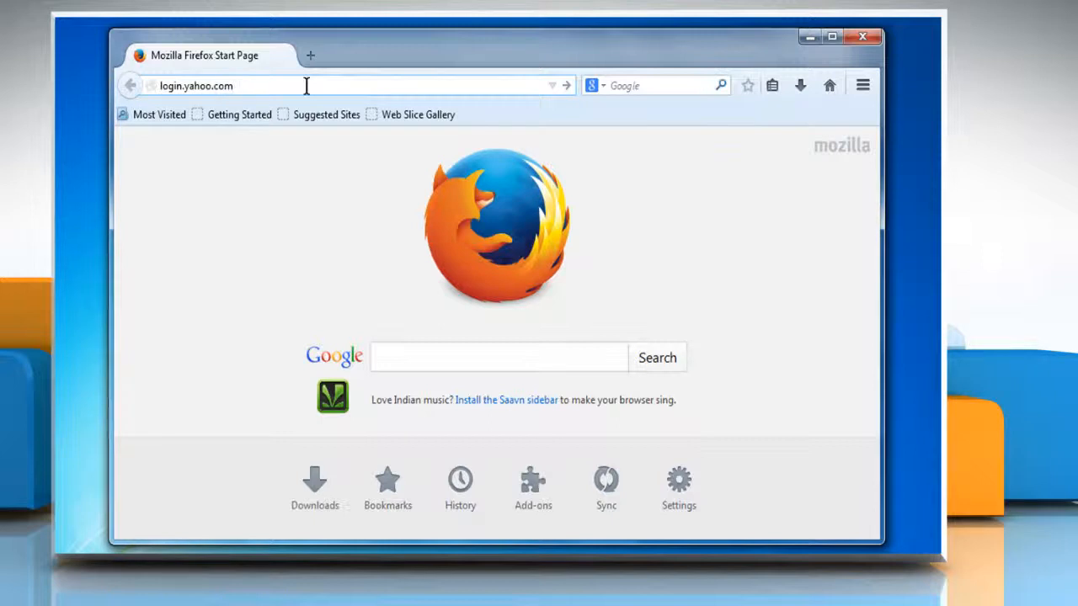
text(adambaldwin80)
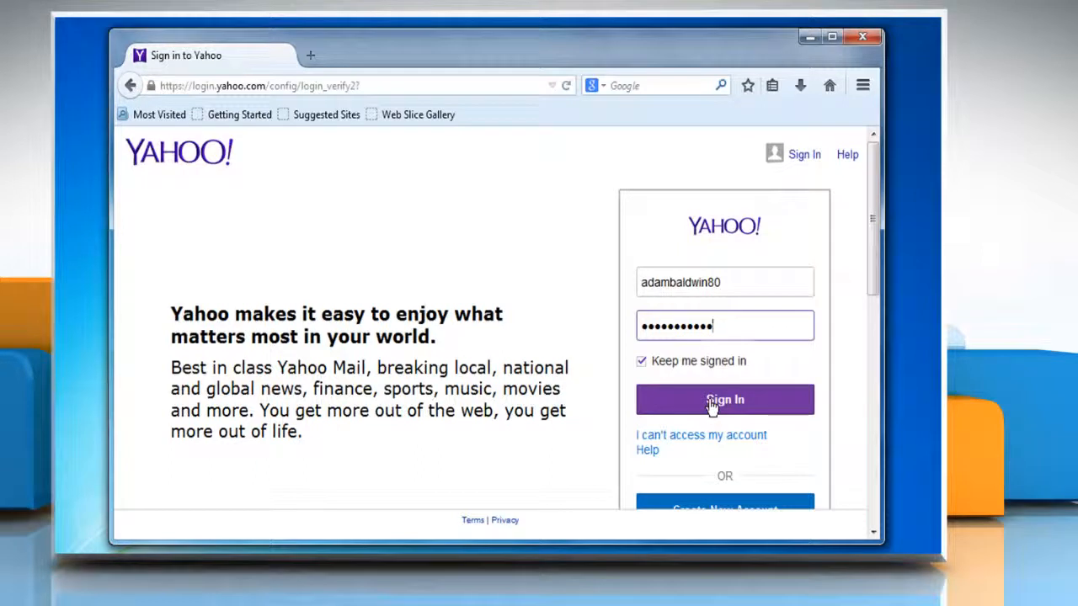
click(724, 399)
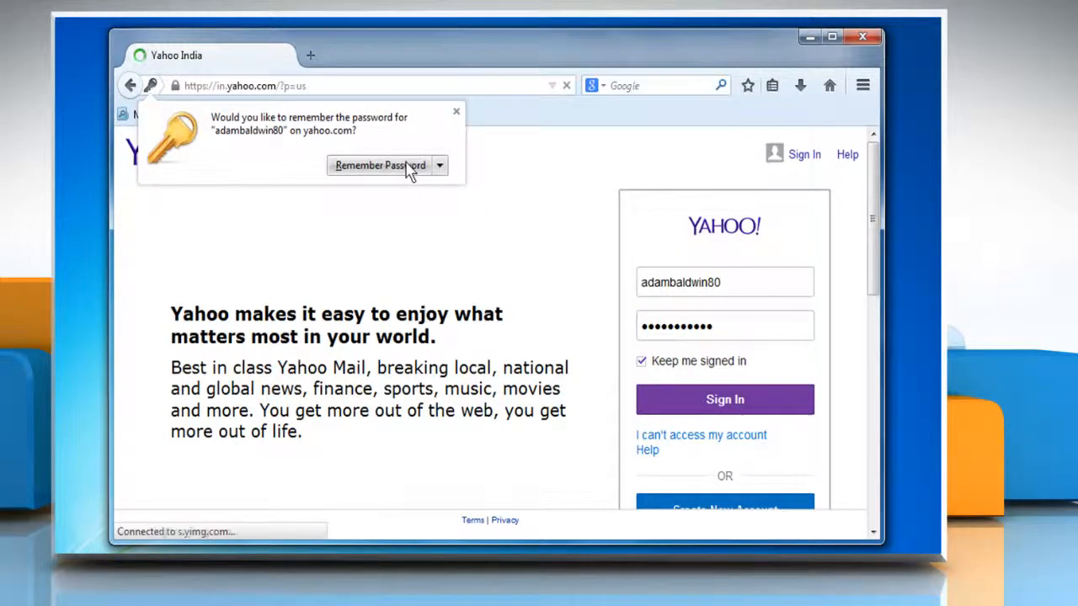